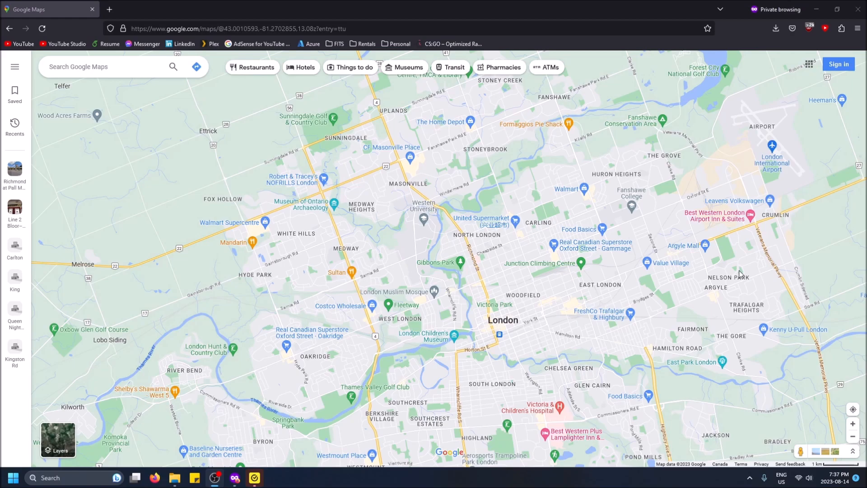
pyautogui.moveTo(289, 297)
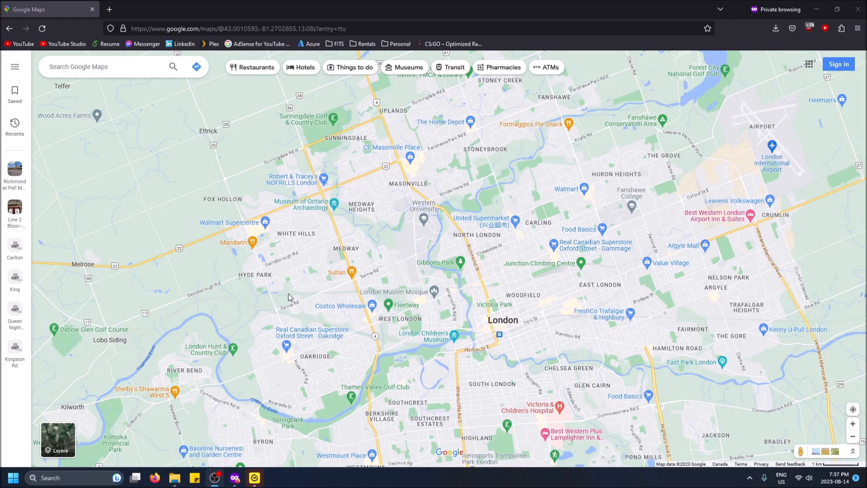
pyautogui.moveTo(536, 401)
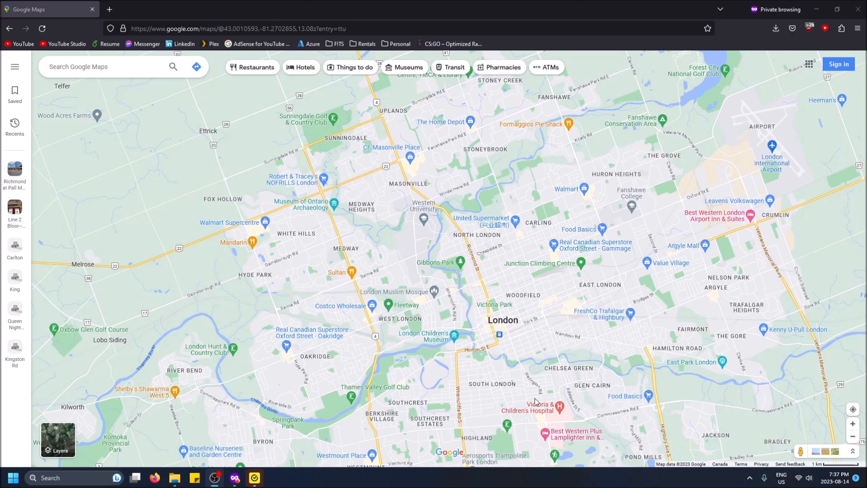
# - Enable the Transit layer from Layers > More so downtown London's stops appear
pyautogui.scroll(-3)
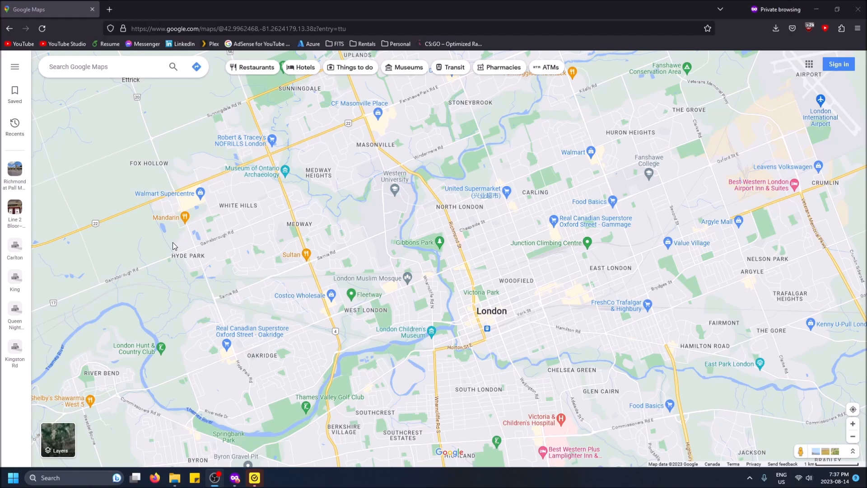
pyautogui.moveTo(608, 307)
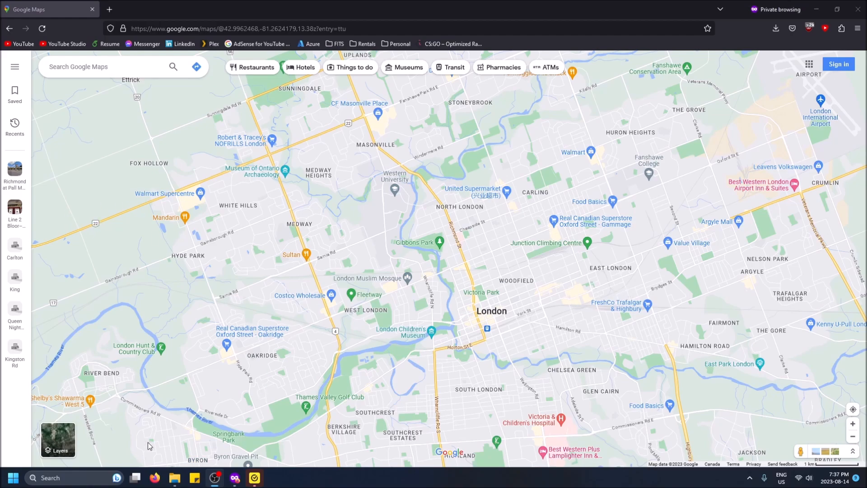
pyautogui.click(58, 439)
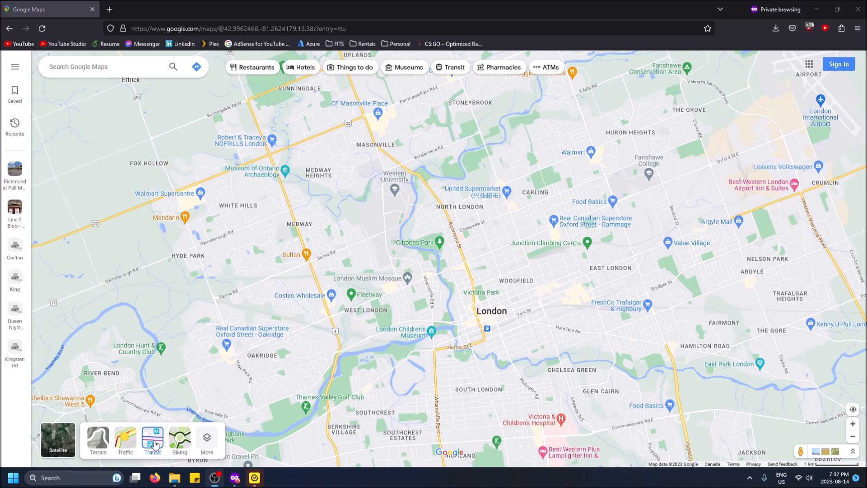
pyautogui.click(206, 441)
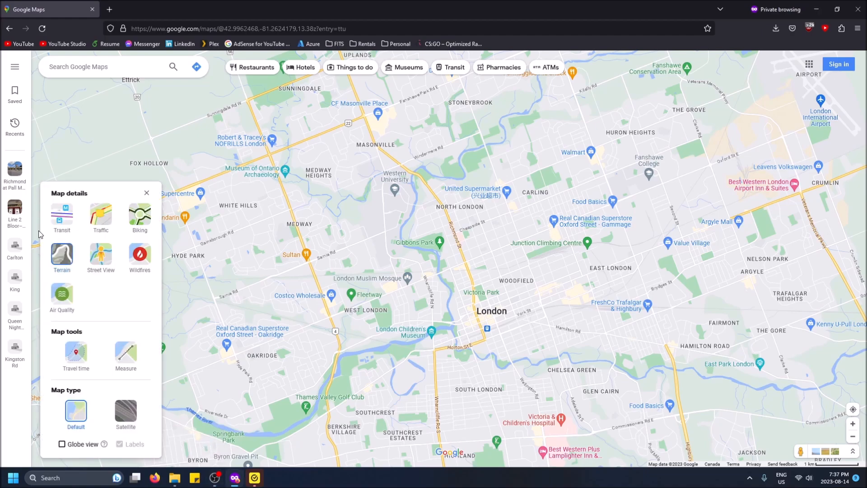
pyautogui.click(61, 215)
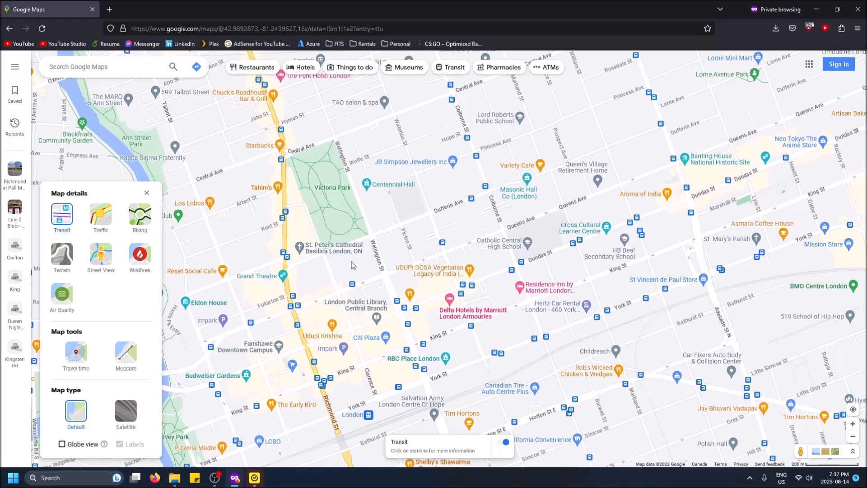
# - Show details for the Queens at Richmond WB stop (#2737) and select its stop id
pyautogui.click(147, 192)
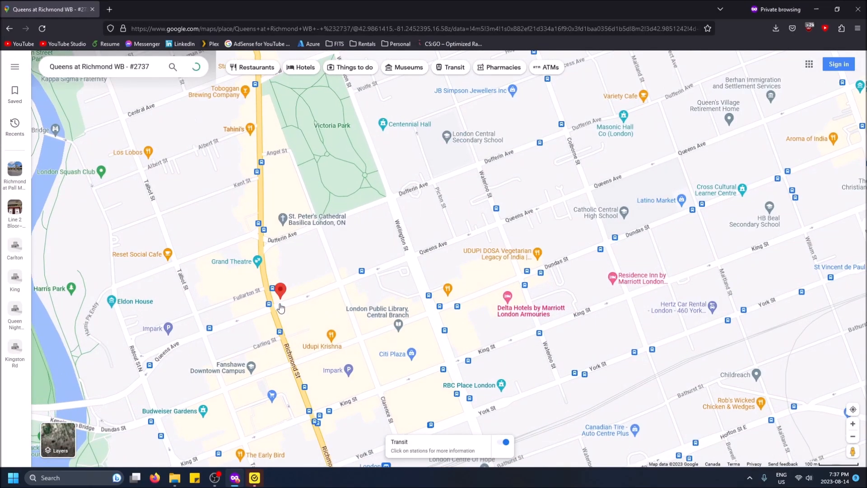
pyautogui.click(280, 290)
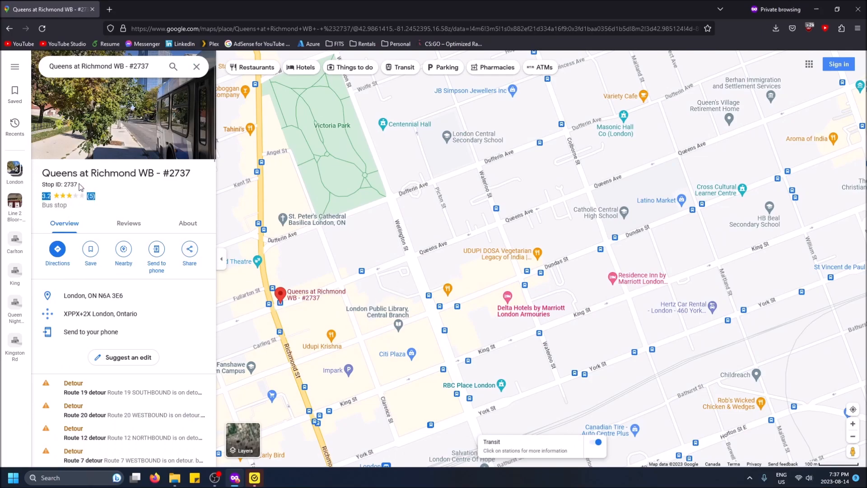
pyautogui.doubleClick(62, 184)
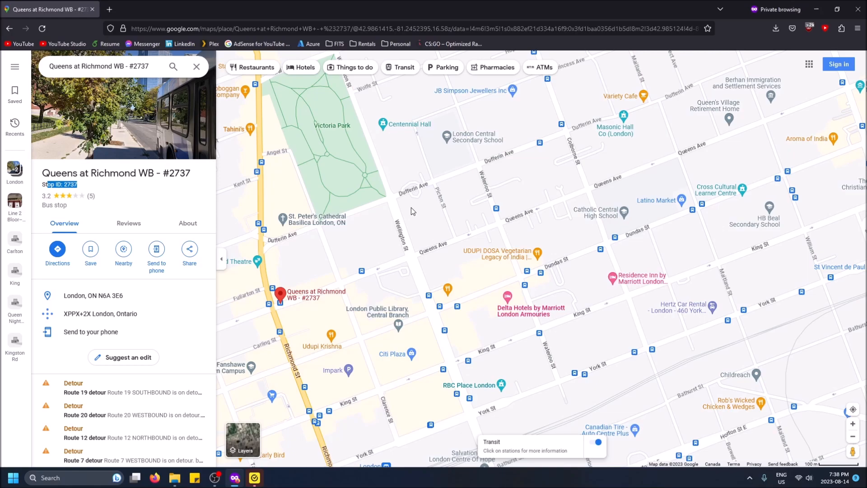
pyautogui.moveTo(376, 191)
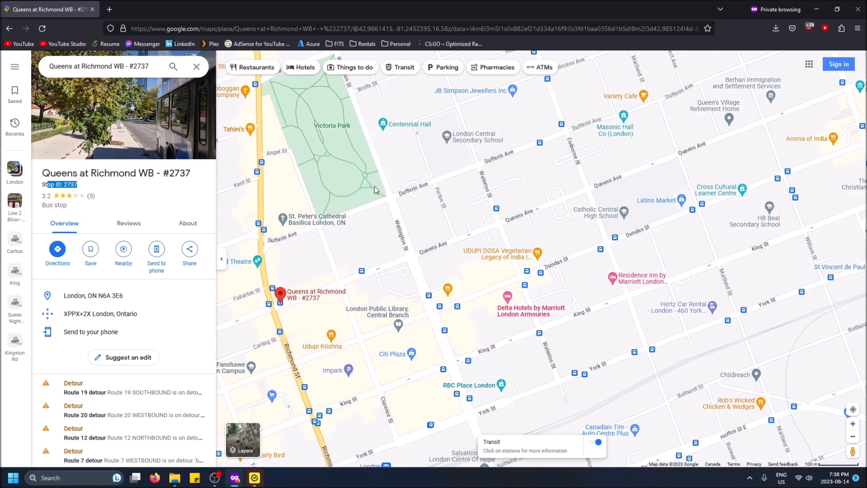
# - Check the Queens at Clarence WB stop, then show the Ridout at York NB #2743 stop details
pyautogui.click(362, 262)
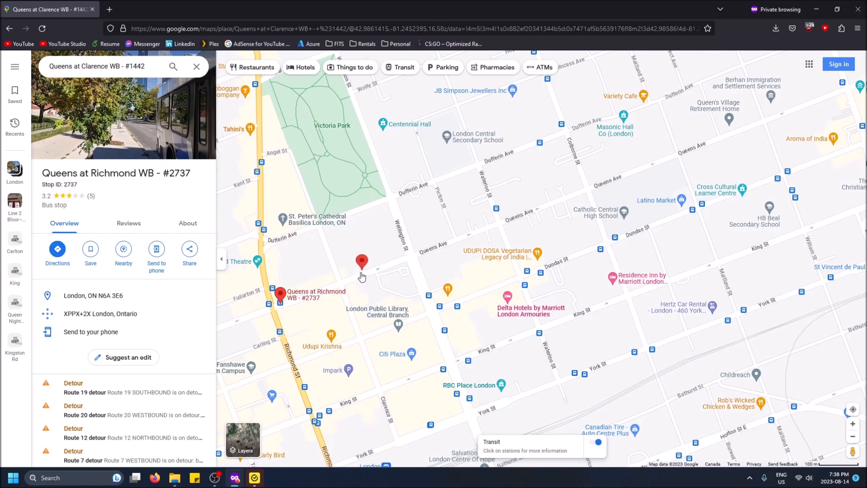
pyautogui.click(362, 262)
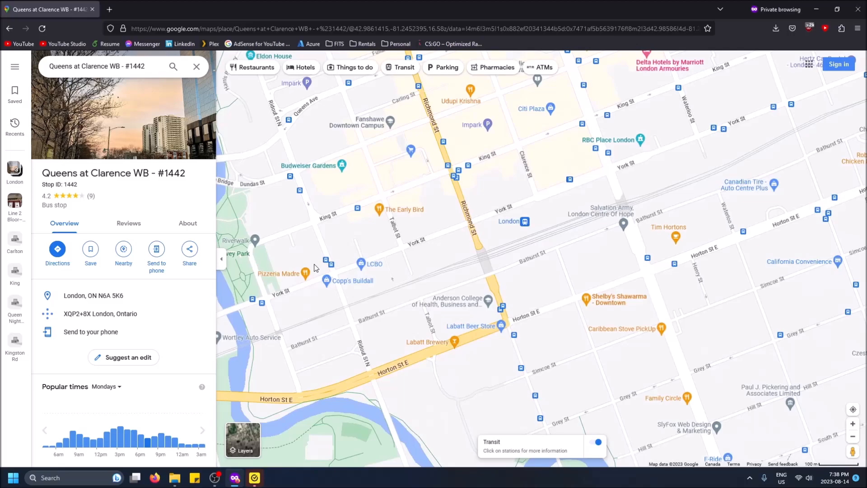
pyautogui.click(333, 251)
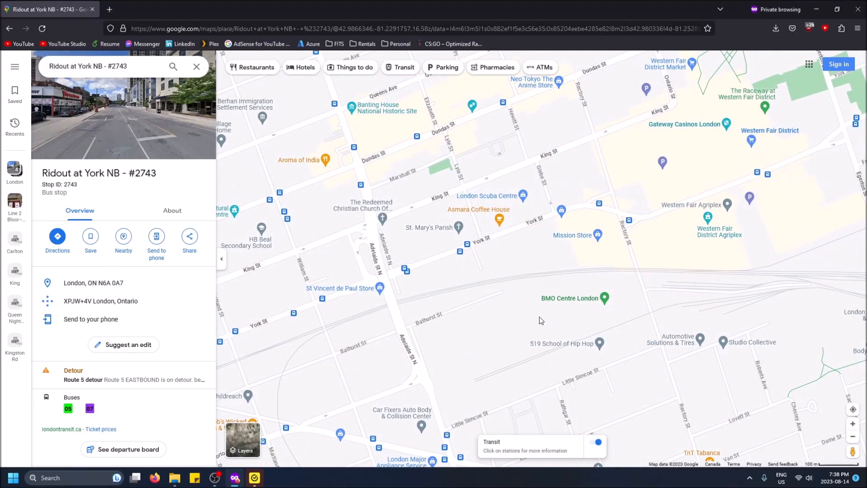
pyautogui.moveTo(537, 206)
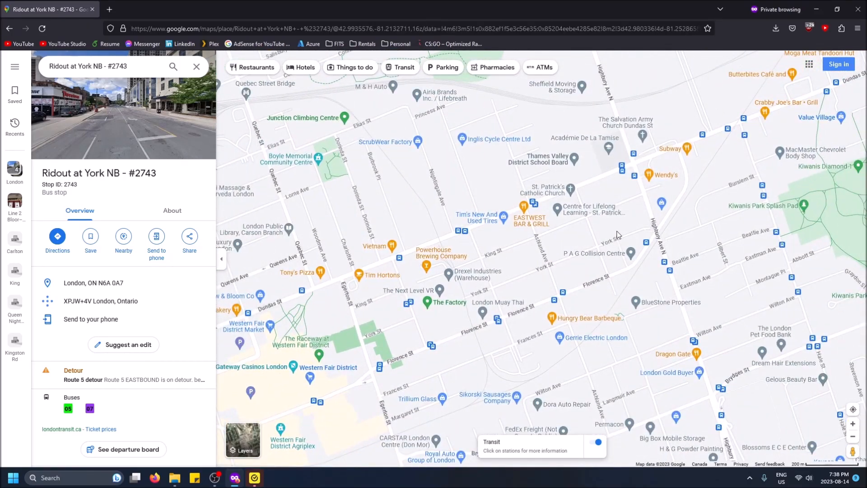
pyautogui.scroll(-3)
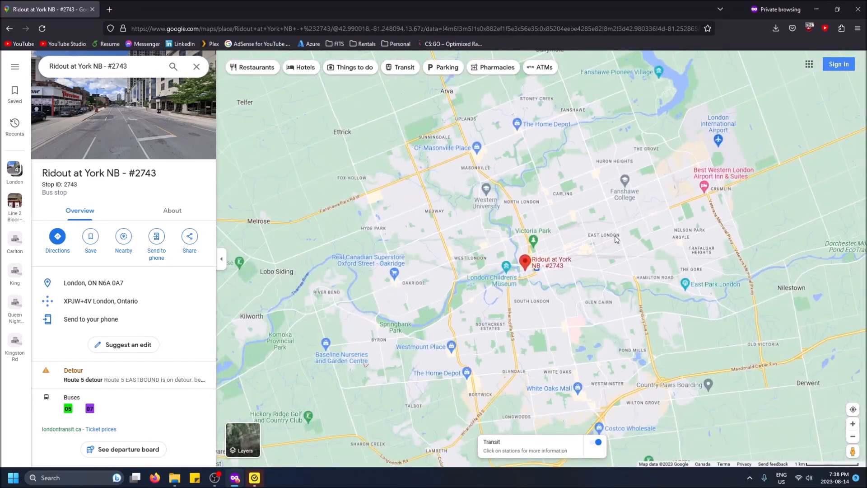
# - Show Toronto's Line 2 Bloor–Danforth subway route from Recents with the line drawn on the map
pyautogui.scroll(-3)
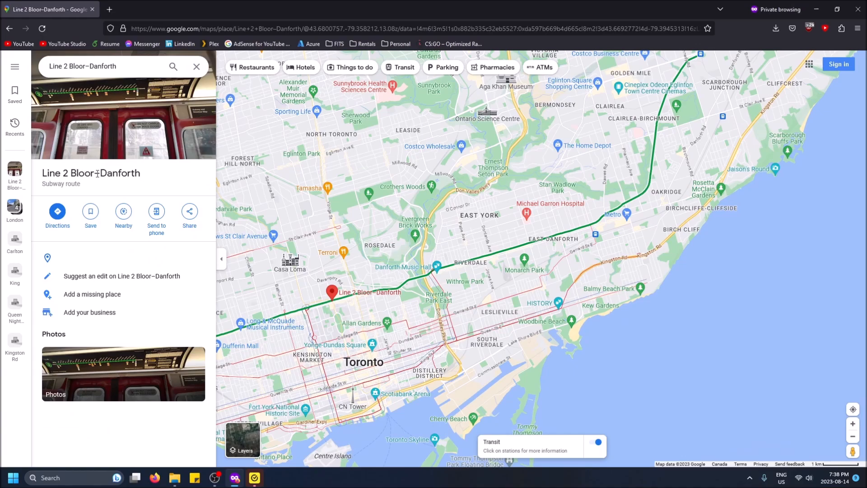
pyautogui.doubleClick(61, 183)
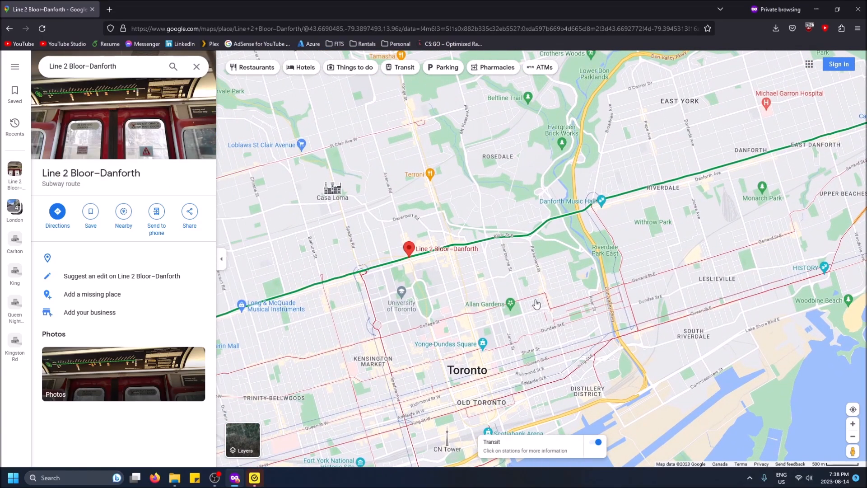
pyautogui.scroll(3)
pyautogui.write('tra')
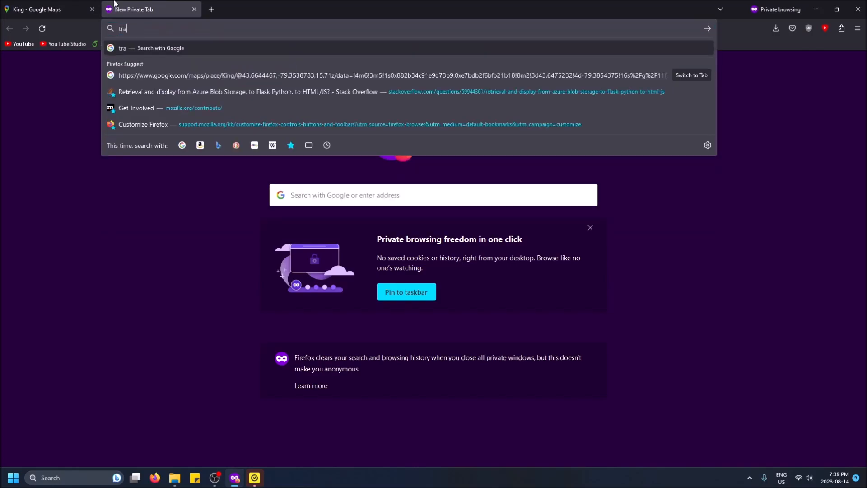
# - Search Google for 'what is a tram' in a new private tab
pyautogui.write('what+is+a+')
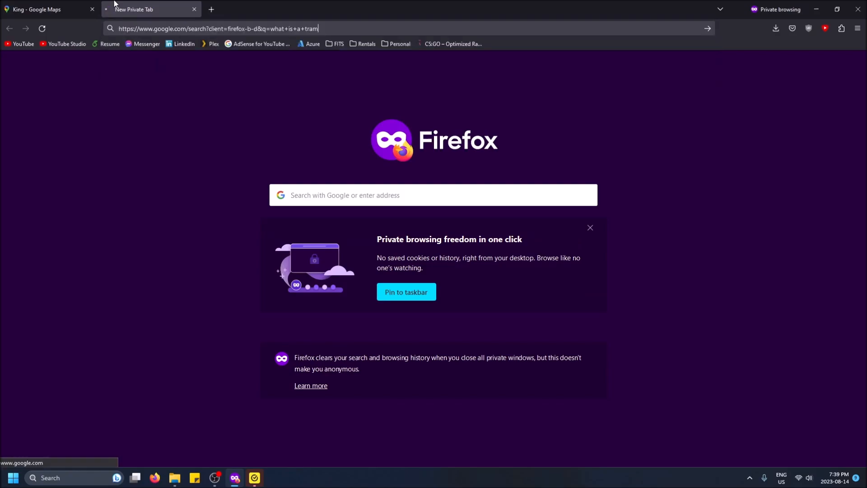
pyautogui.press('Return')
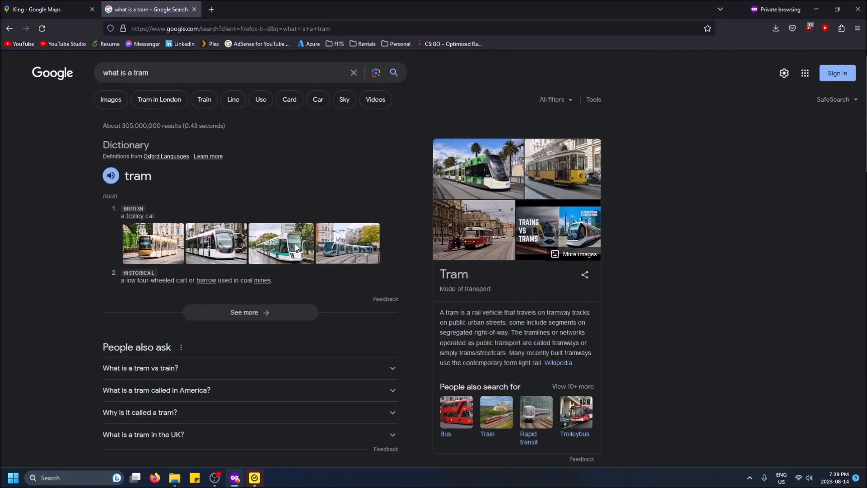
pyautogui.moveTo(39, 9)
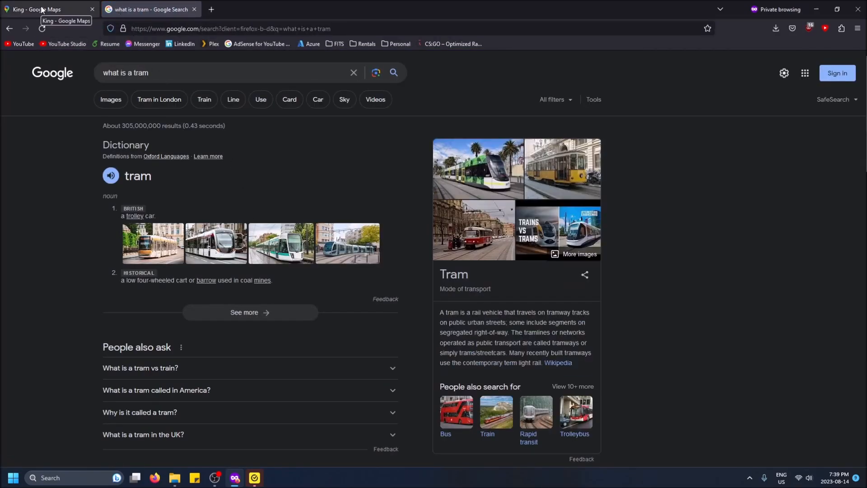
# - Back in Maps, close the King route and show the Queen Night Streetcar route along Kingston Rd
pyautogui.click(44, 9)
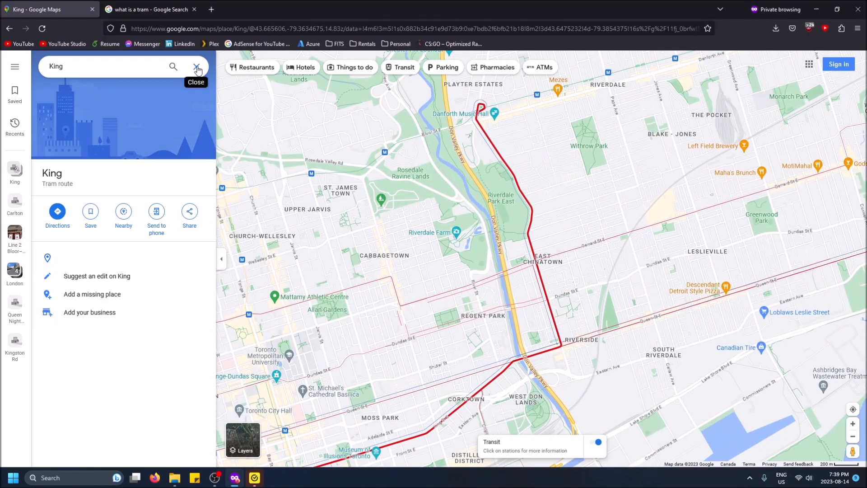
pyautogui.click(197, 66)
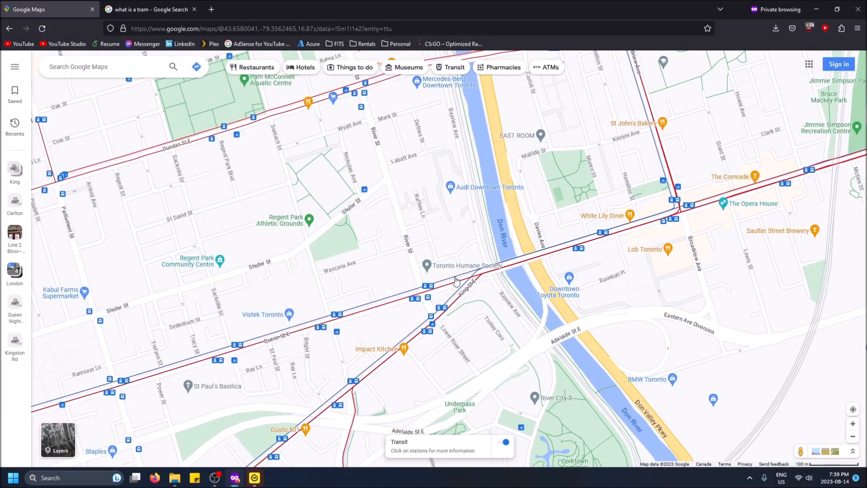
pyautogui.click(452, 280)
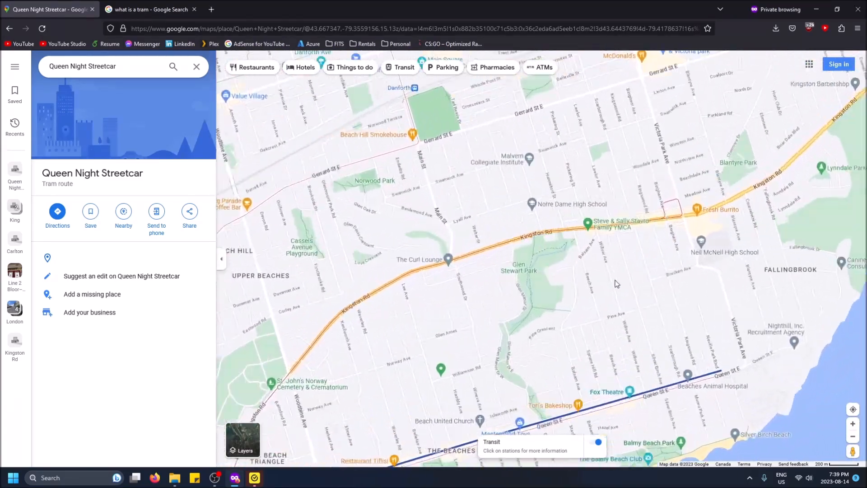
pyautogui.scroll(3)
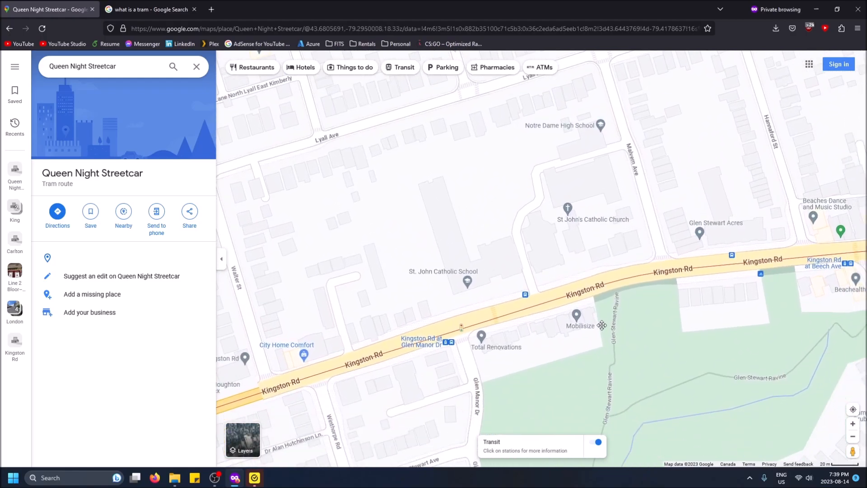
# - Show details for the Kingston Rd at Glen Manor Dr stop (ID 2779), zoomed out over Toronto
pyautogui.click(445, 326)
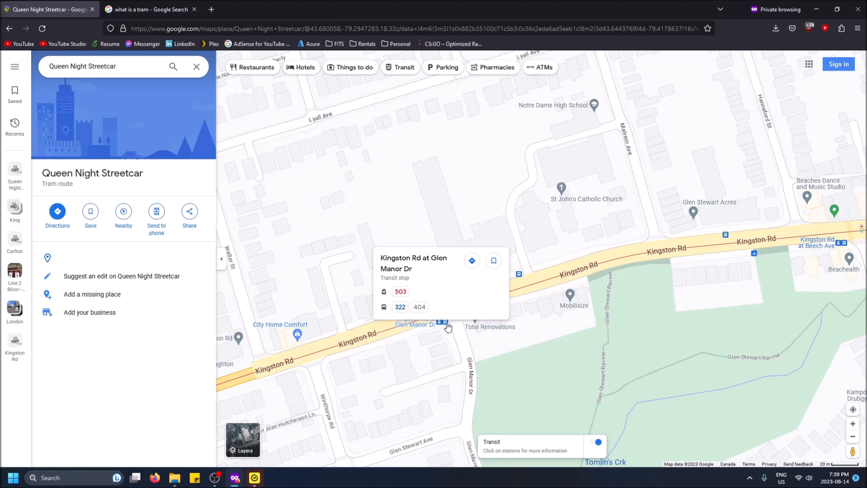
pyautogui.click(443, 314)
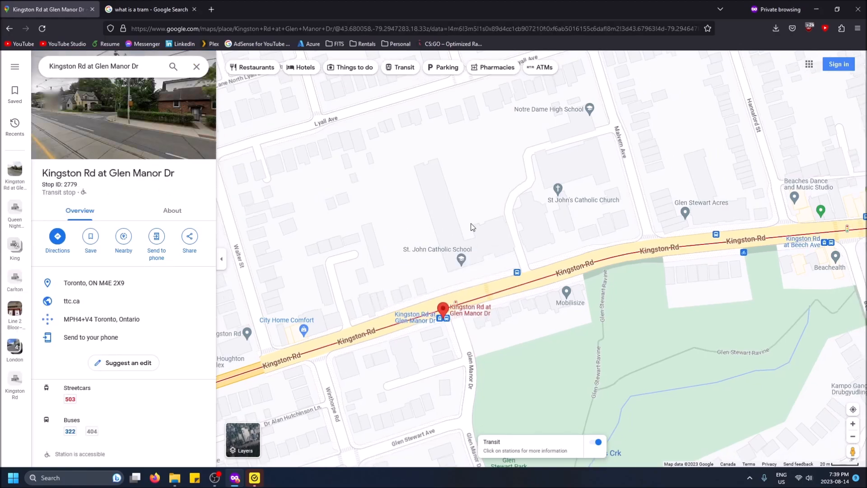
pyautogui.scroll(-3)
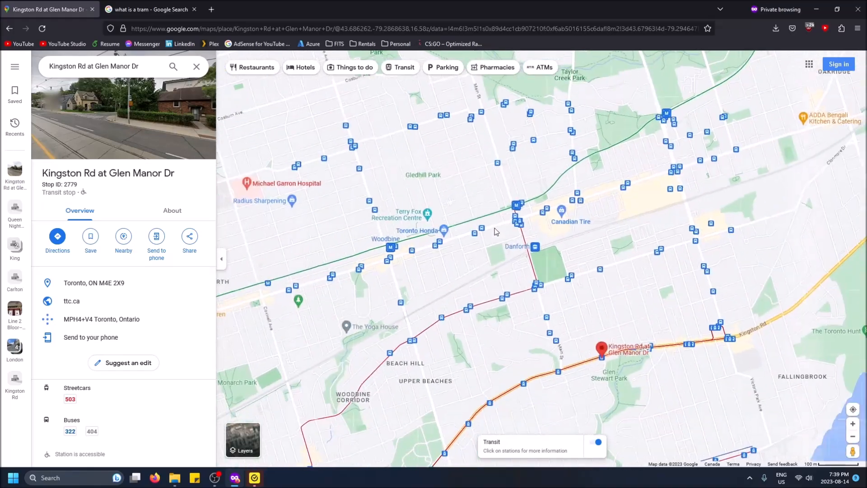
pyautogui.scroll(-3)
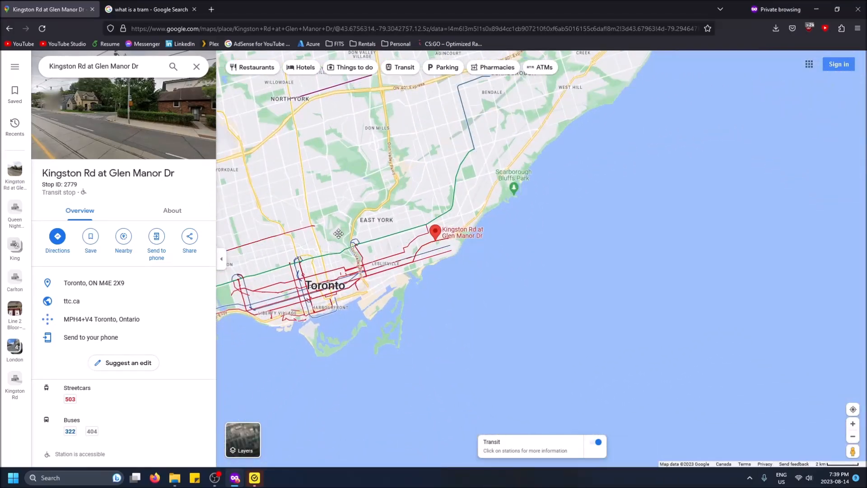